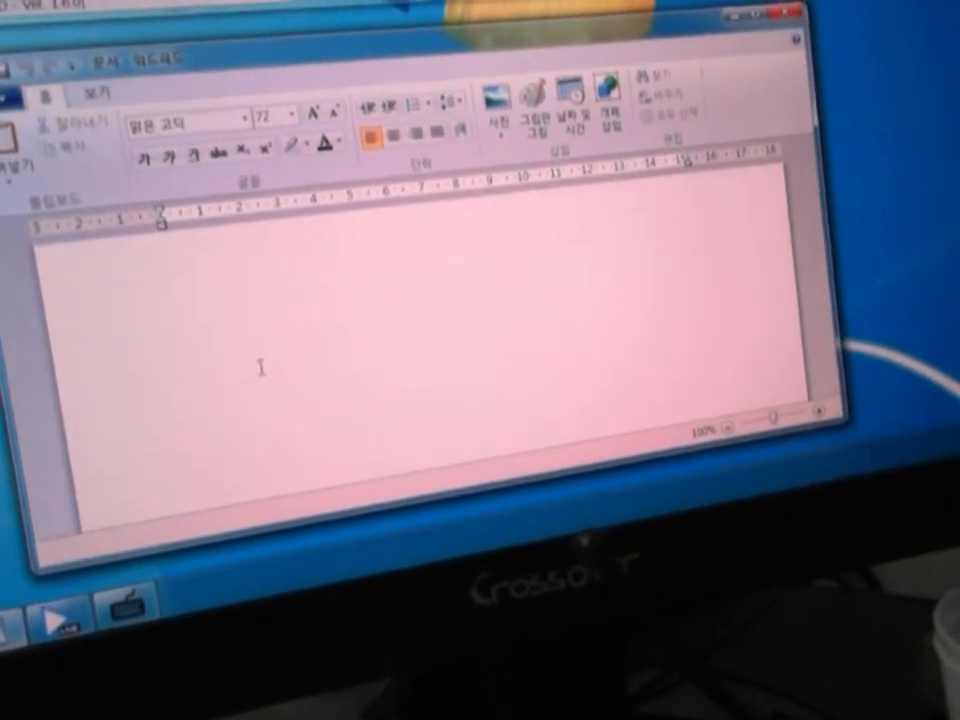
pyautogui.write('Hello')
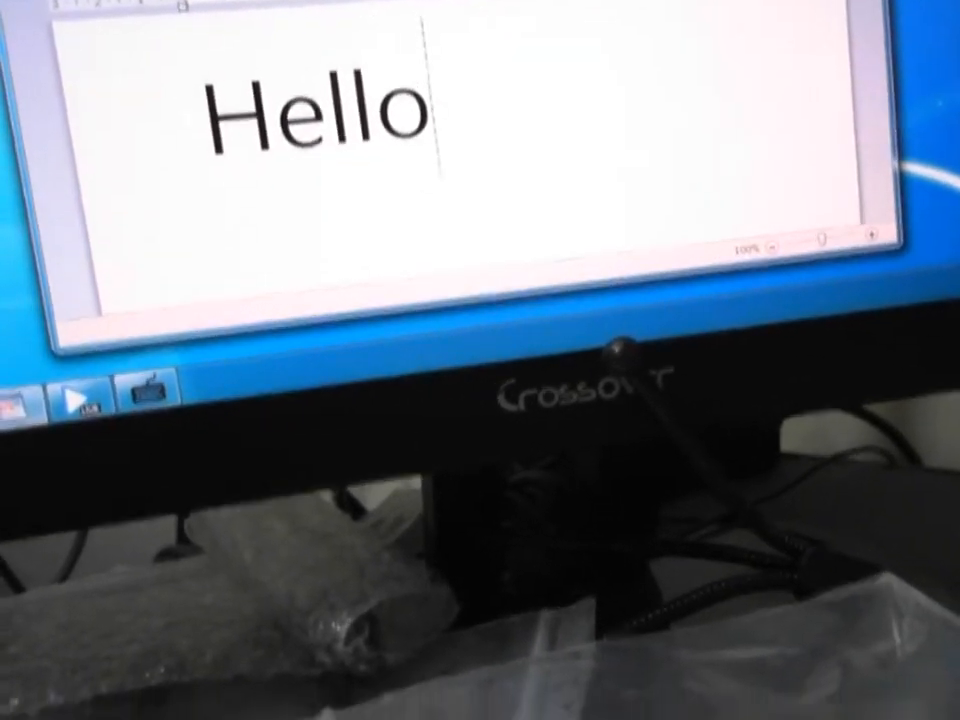
pyautogui.write('.')
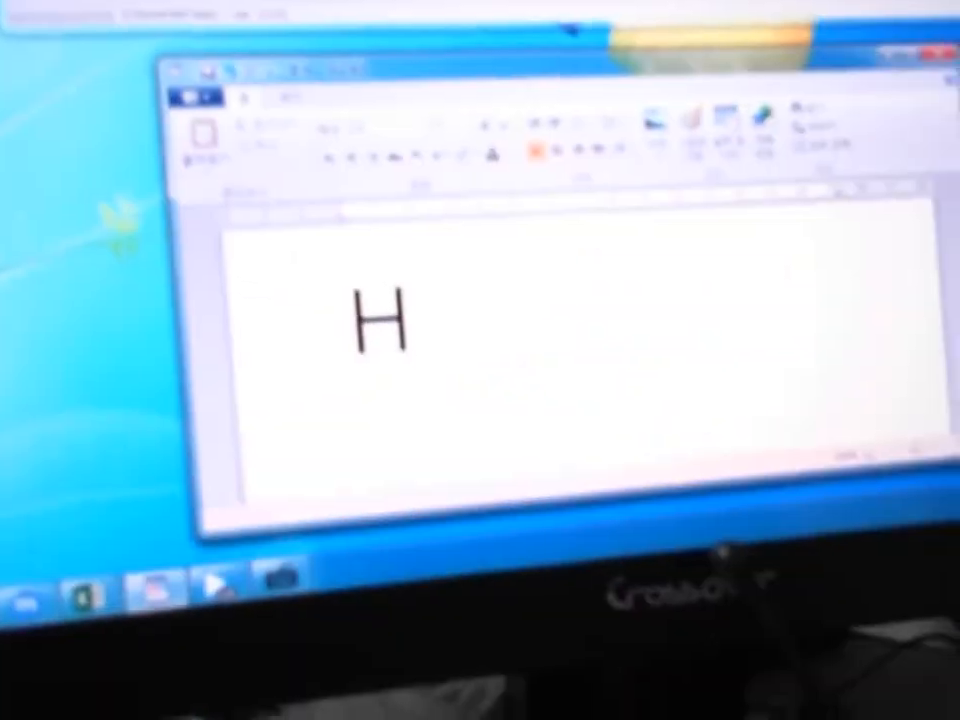
pyautogui.write('e')
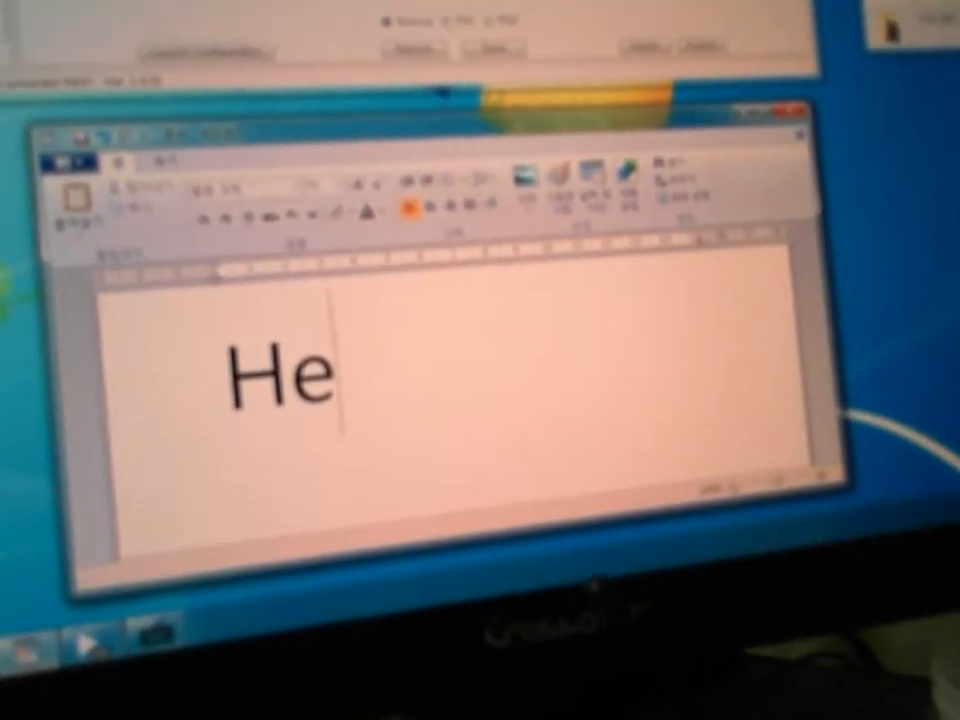
pyautogui.write('llo')
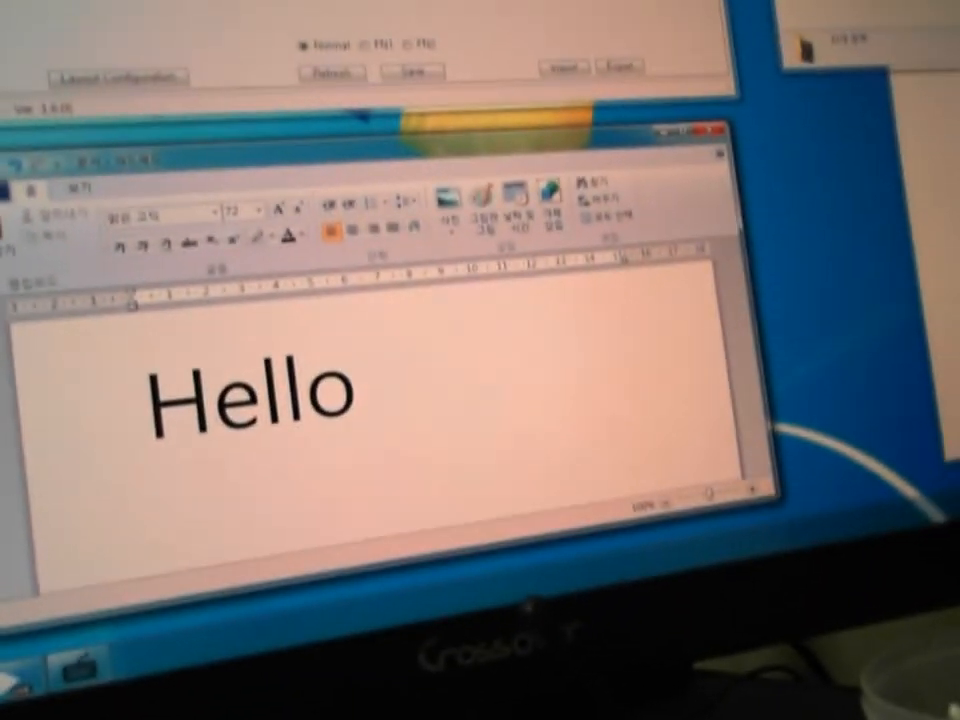